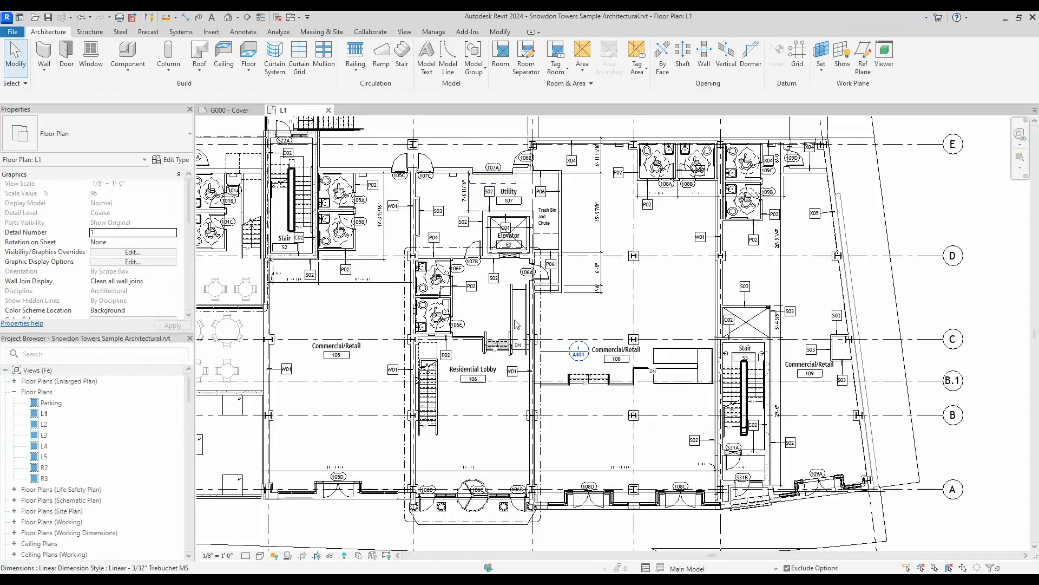
{"action": "mouse_move", "coordinate": [386, 311]}
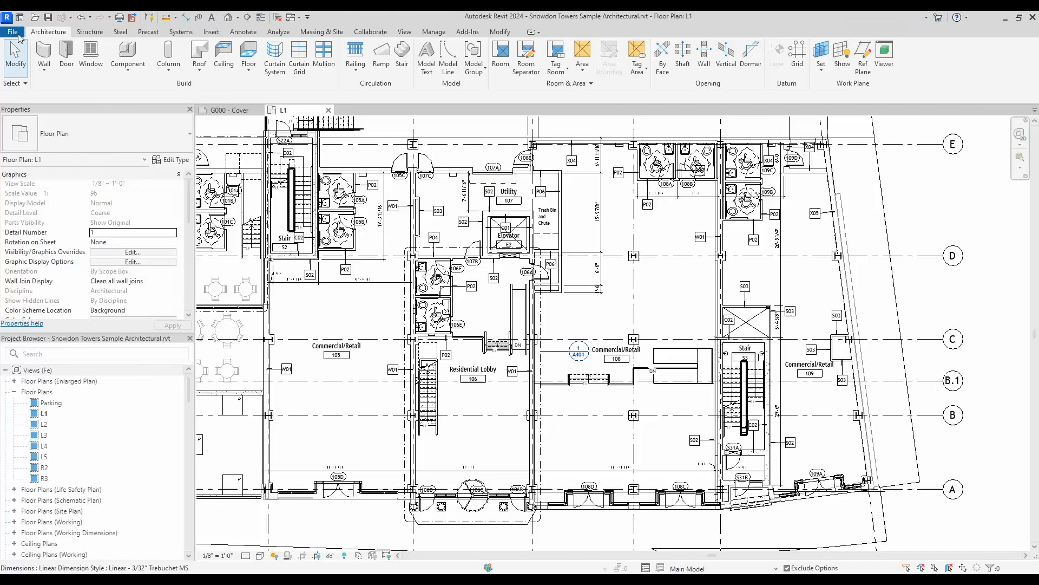
Show the Colors page of Options where the UI theme choices are listed
{"action": "left_click", "coordinate": [12, 31]}
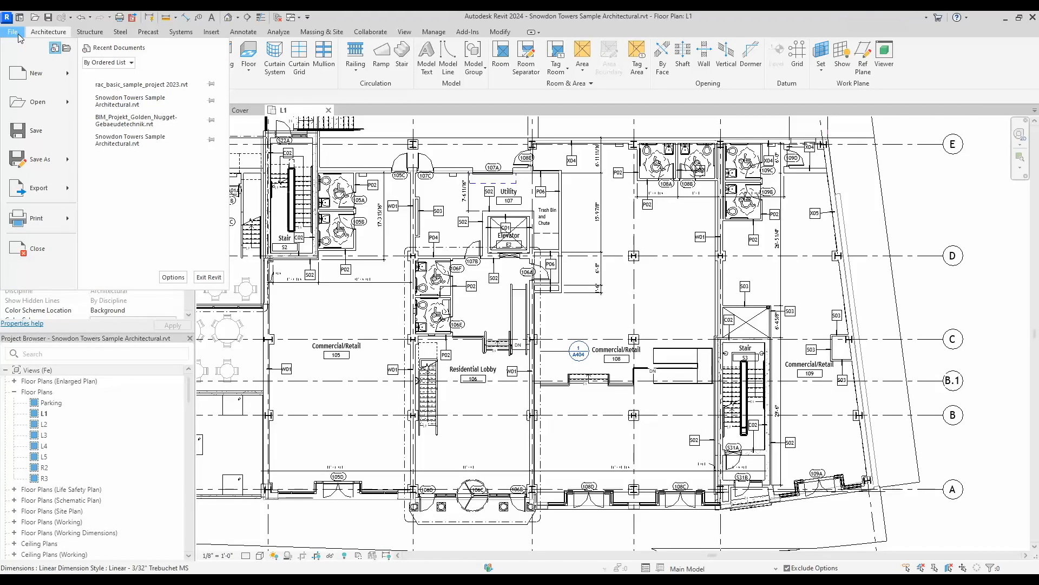
{"action": "mouse_move", "coordinate": [173, 277]}
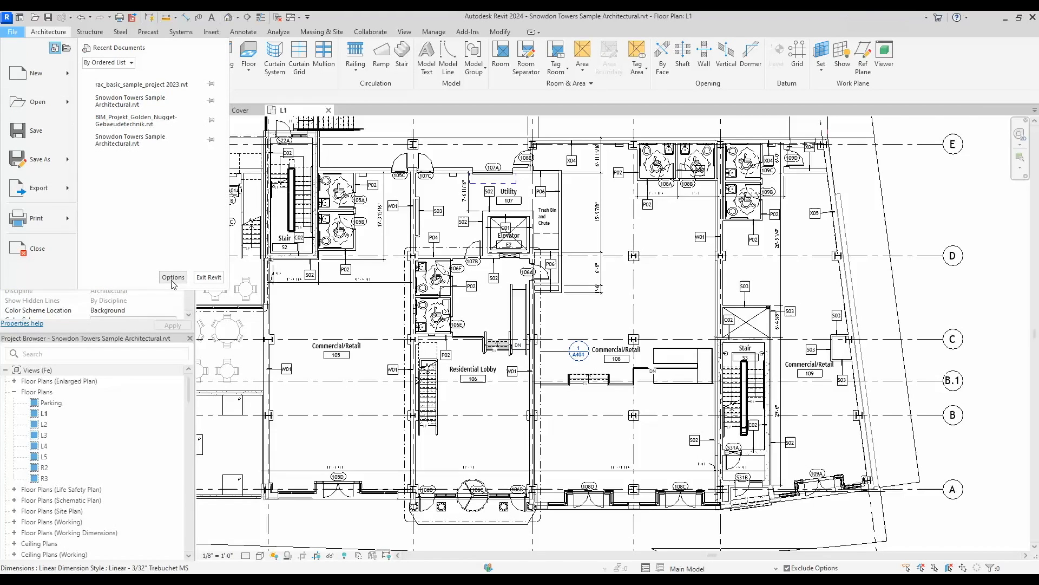
{"action": "left_click", "coordinate": [173, 277]}
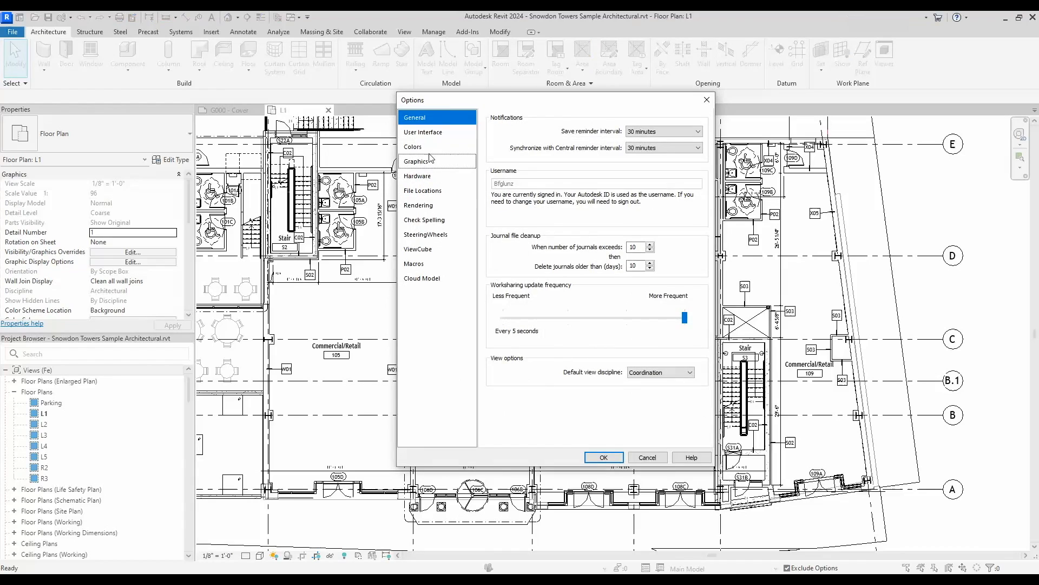
{"action": "left_click", "coordinate": [413, 147]}
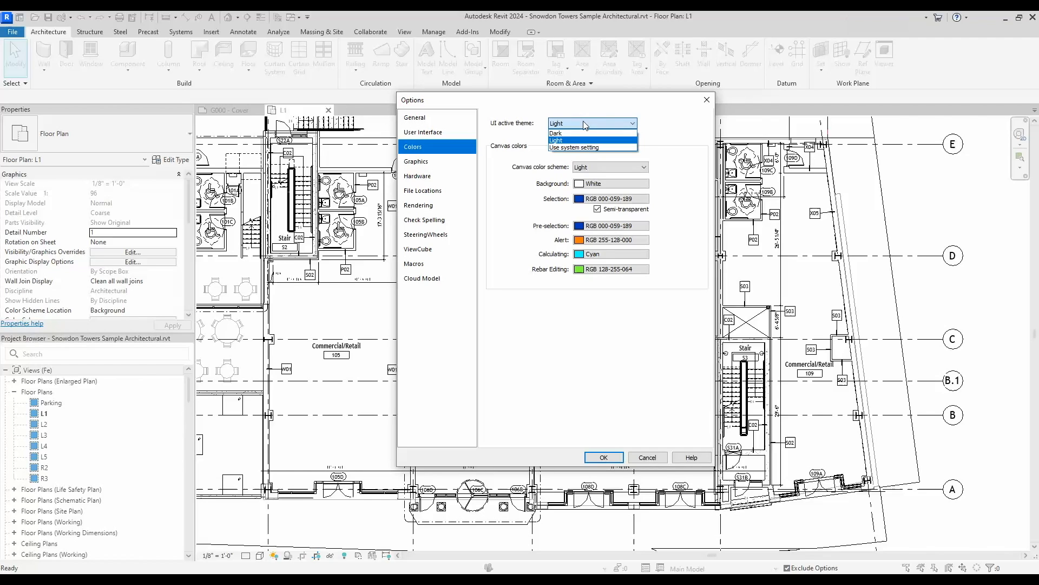
Choose Dark as the UI active theme, making the canvas colour scheme Dark
{"action": "left_click", "coordinate": [555, 132]}
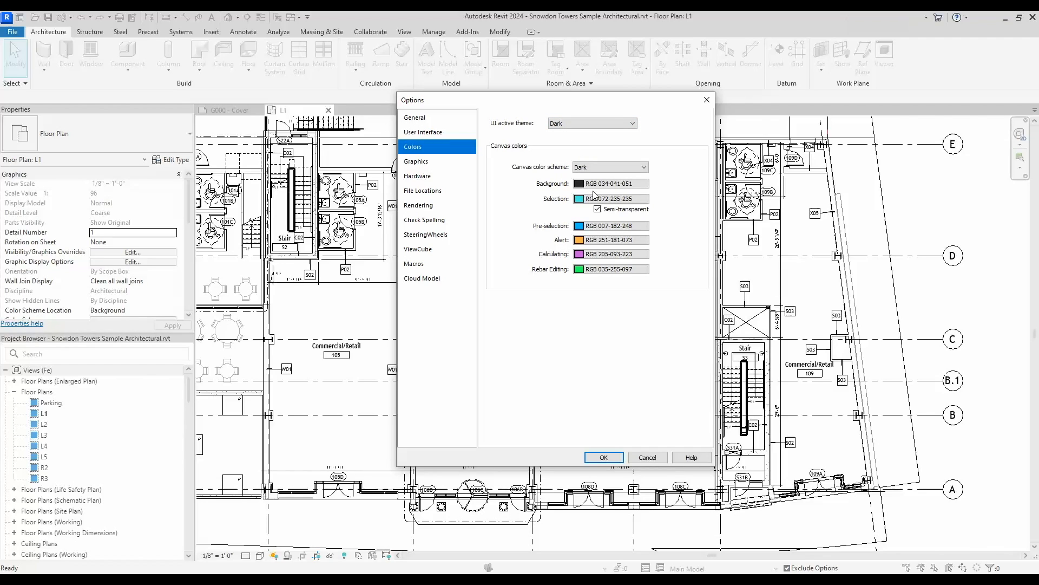
{"action": "mouse_move", "coordinate": [591, 262]}
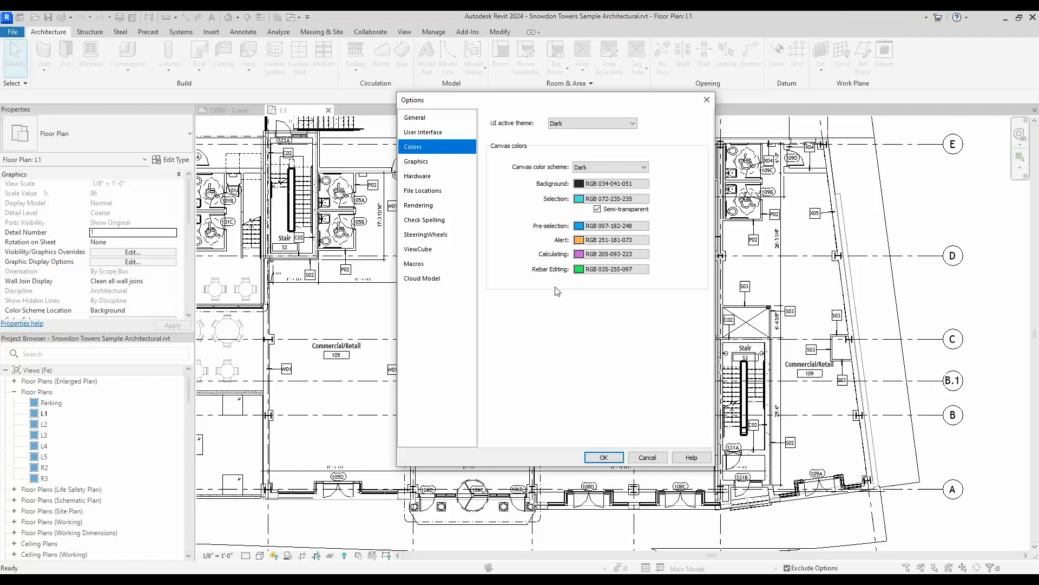
{"action": "mouse_move", "coordinate": [623, 295]}
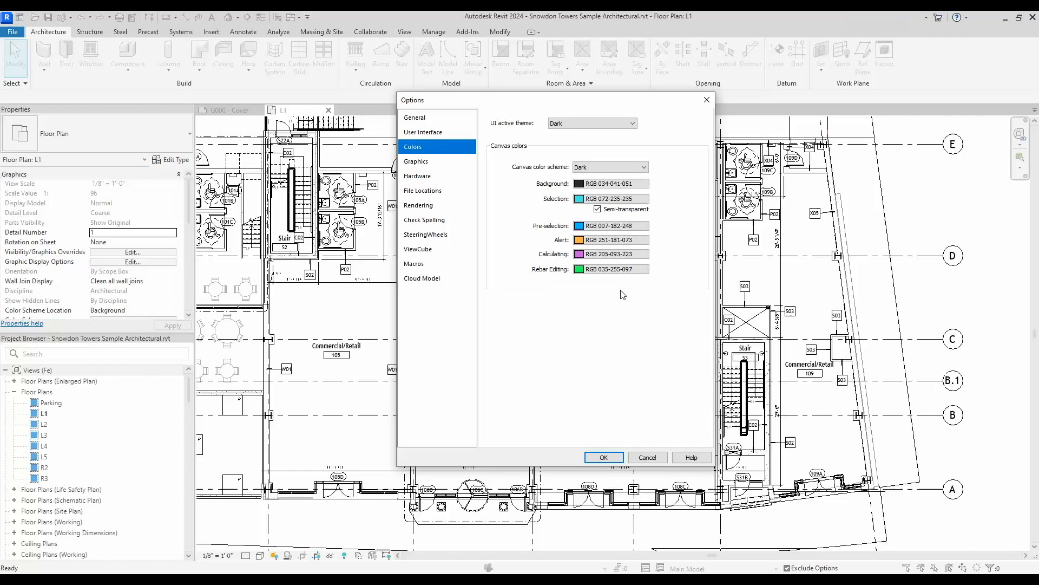
{"action": "mouse_move", "coordinate": [624, 222]}
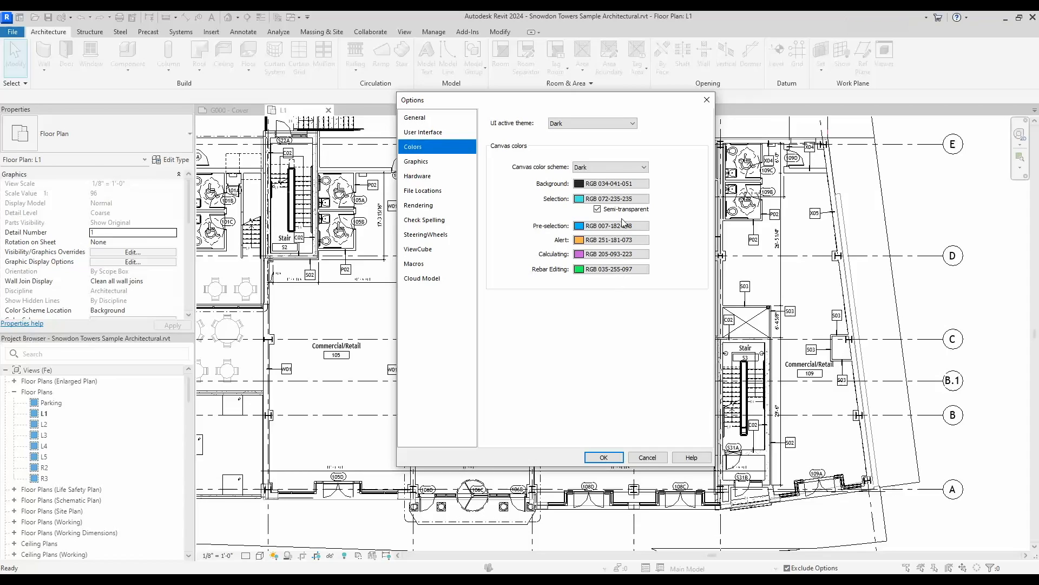
{"action": "mouse_move", "coordinate": [625, 260]}
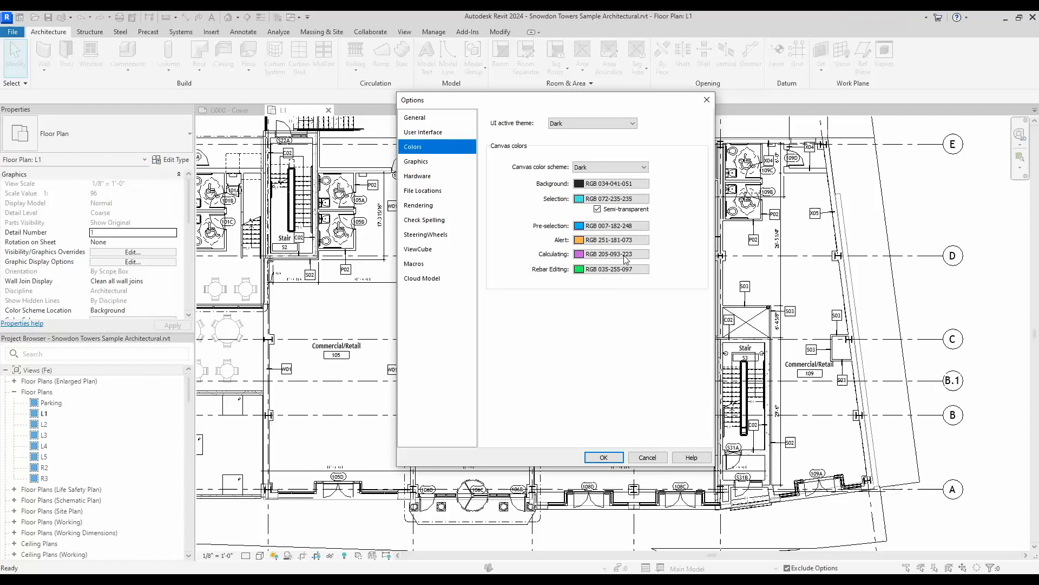
{"action": "mouse_move", "coordinate": [633, 304]}
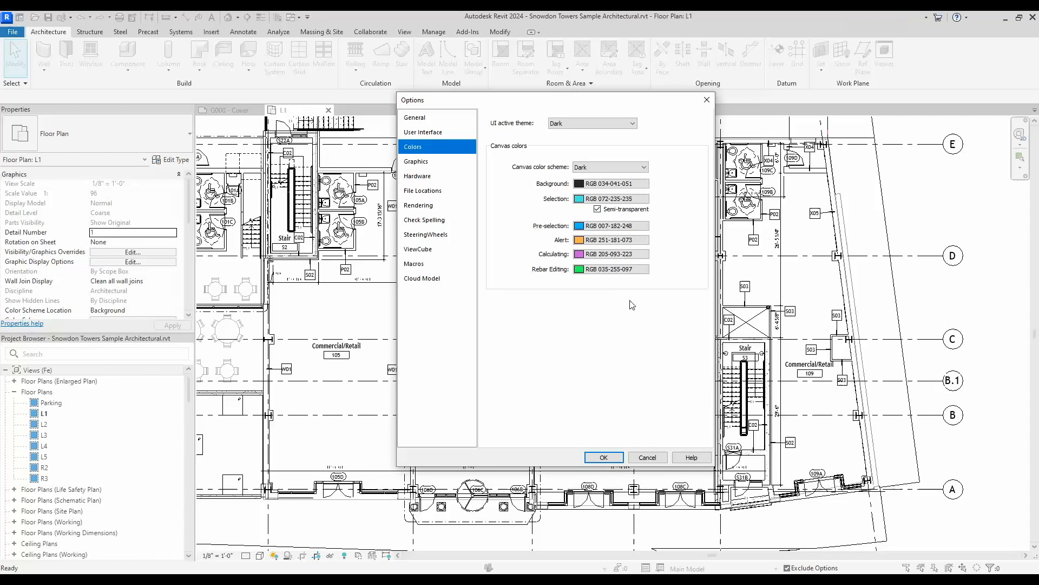
{"action": "mouse_move", "coordinate": [632, 342]}
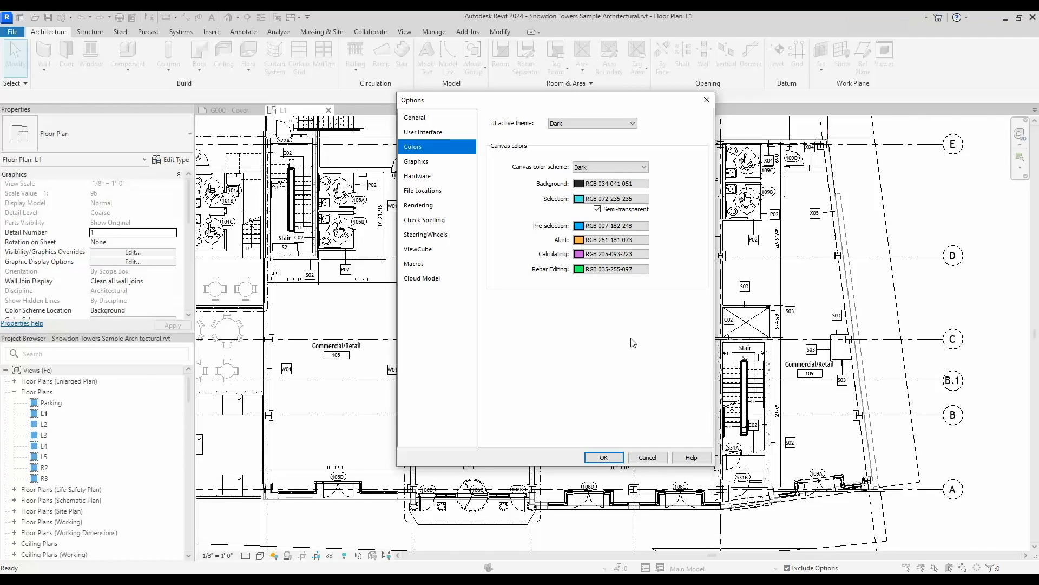
{"action": "mouse_move", "coordinate": [596, 216]}
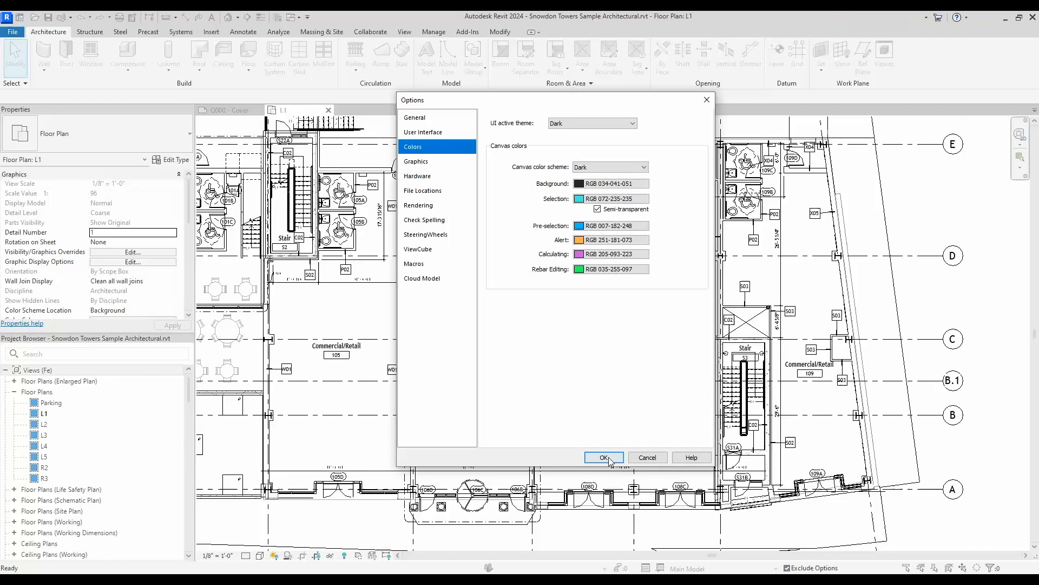
Confirm the Options so the whole interface and L1 plan display dark
{"action": "left_click", "coordinate": [604, 457]}
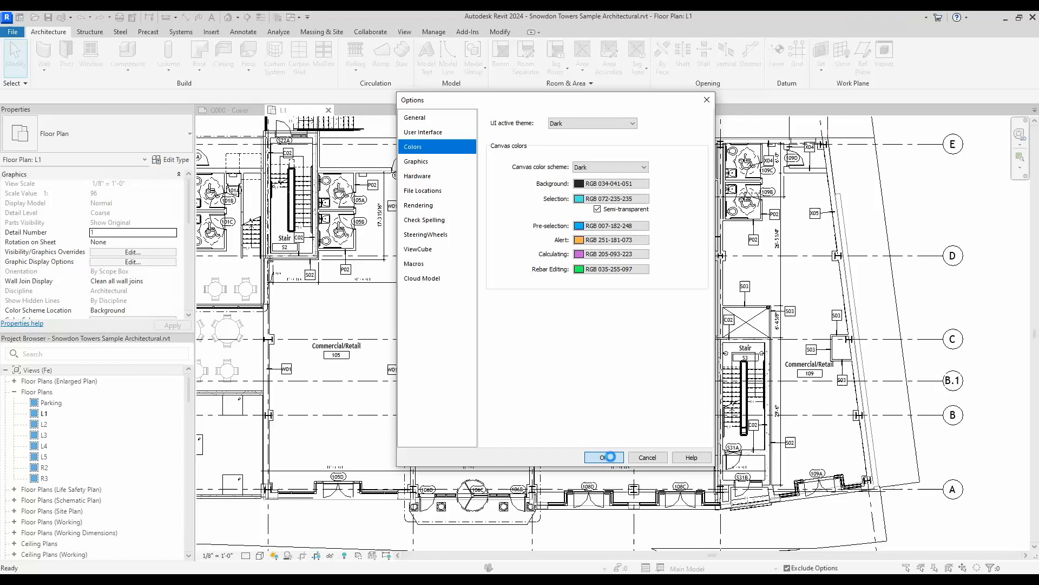
{"action": "left_click", "coordinate": [604, 457]}
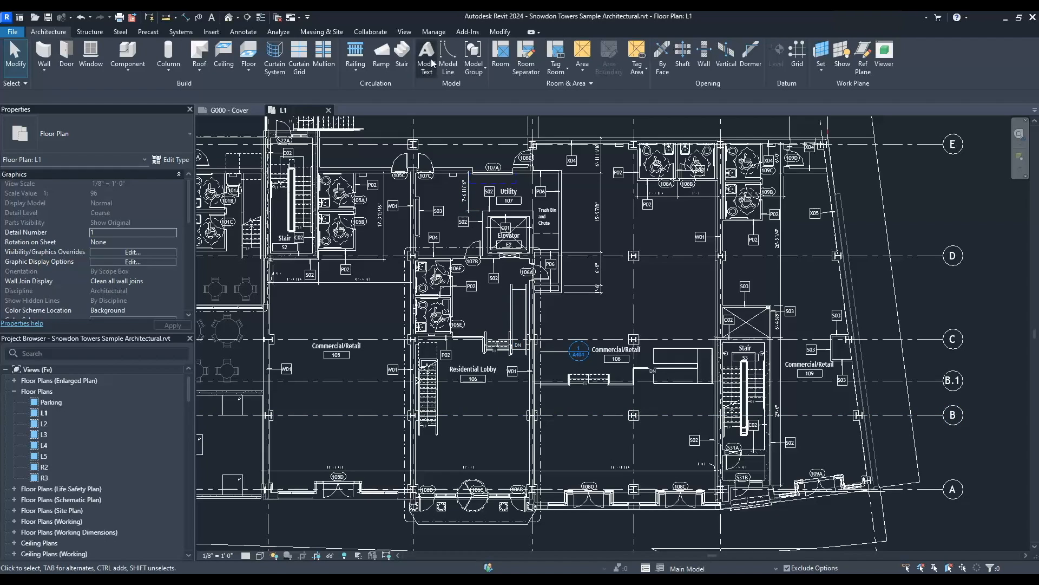
Toggle Canvas Theme on the View ribbon to a light canvas, then back to dark
{"action": "left_click", "coordinate": [405, 31]}
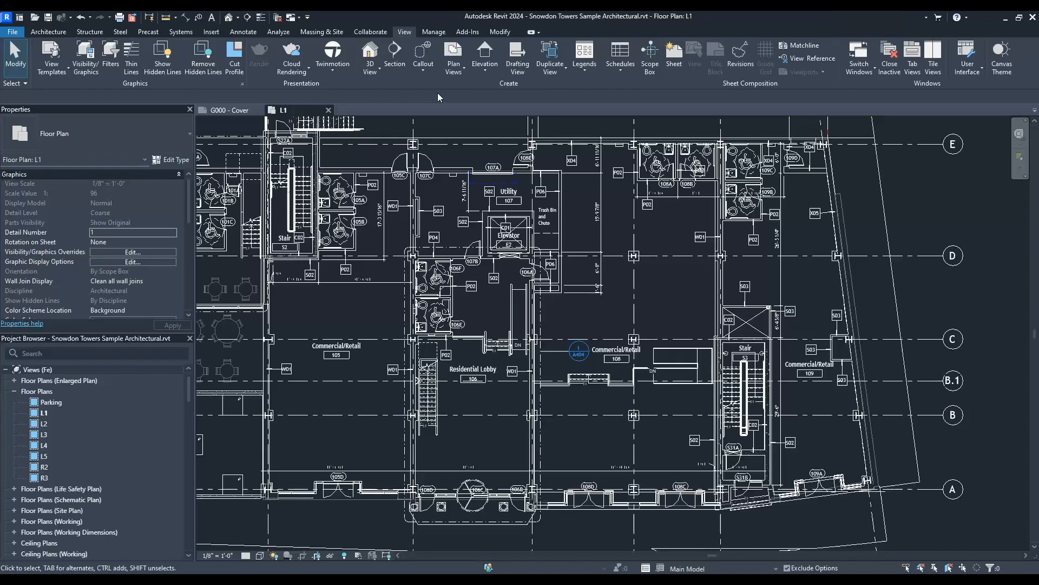
{"action": "mouse_move", "coordinate": [1001, 55]}
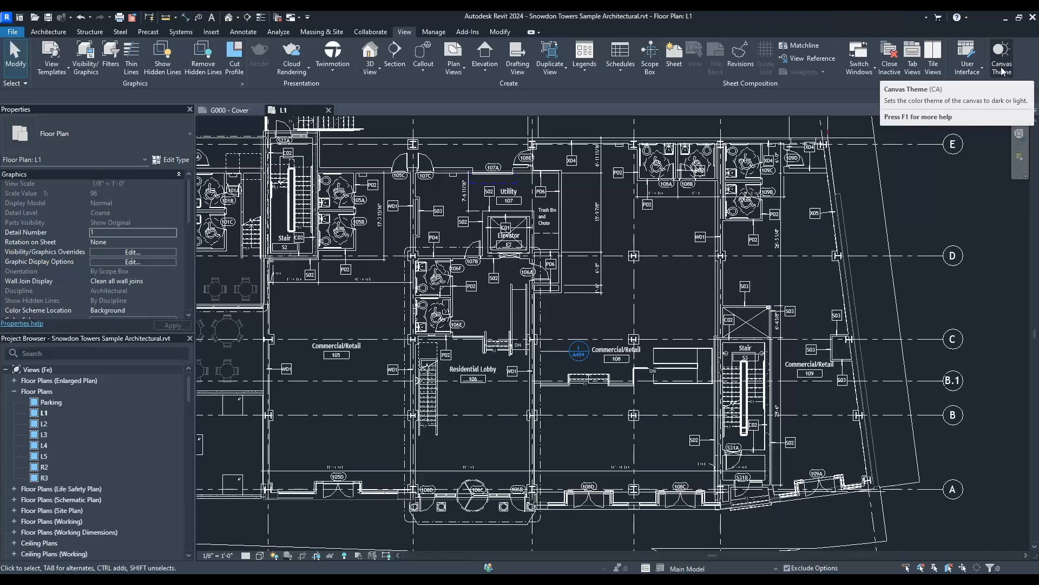
{"action": "mouse_move", "coordinate": [1012, 54]}
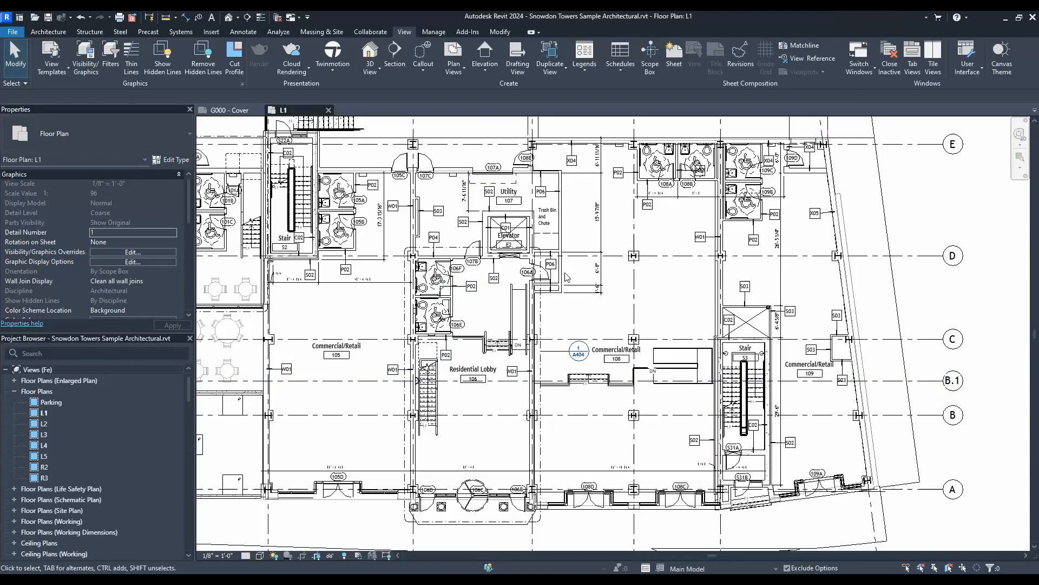
{"action": "mouse_move", "coordinate": [1002, 51]}
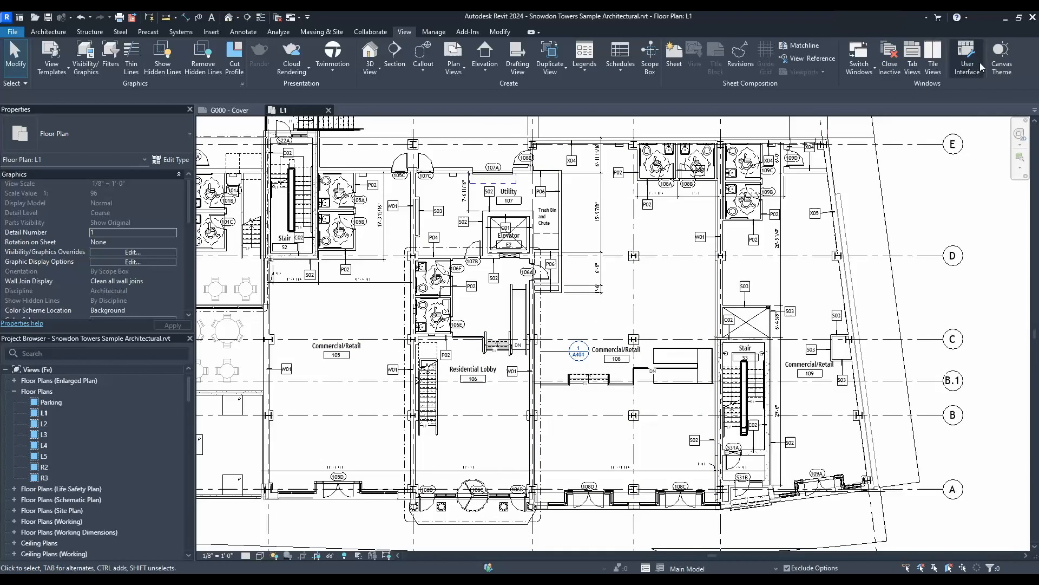
{"action": "left_click", "coordinate": [1002, 54]}
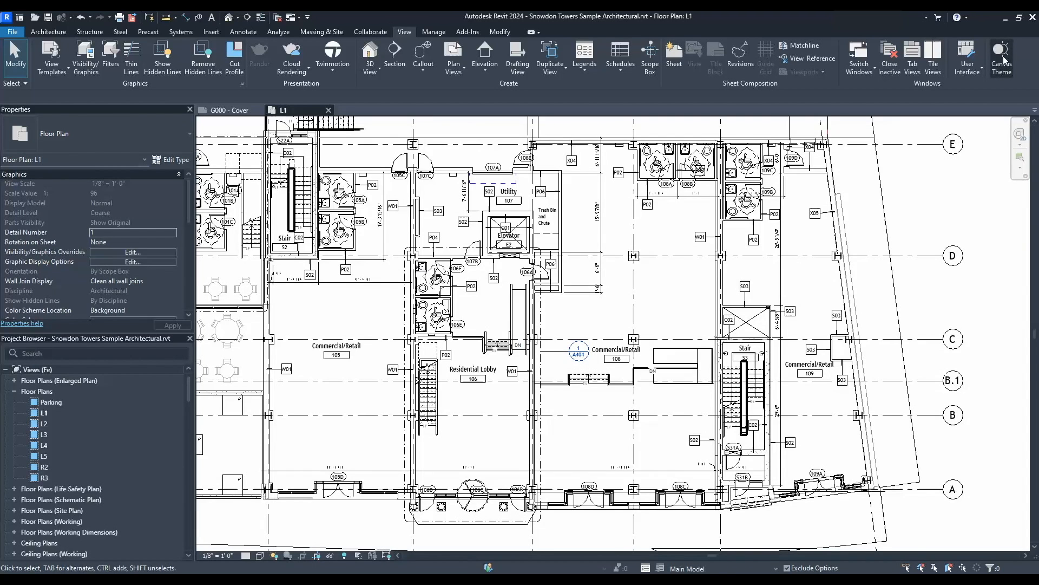
{"action": "left_click", "coordinate": [1002, 51]}
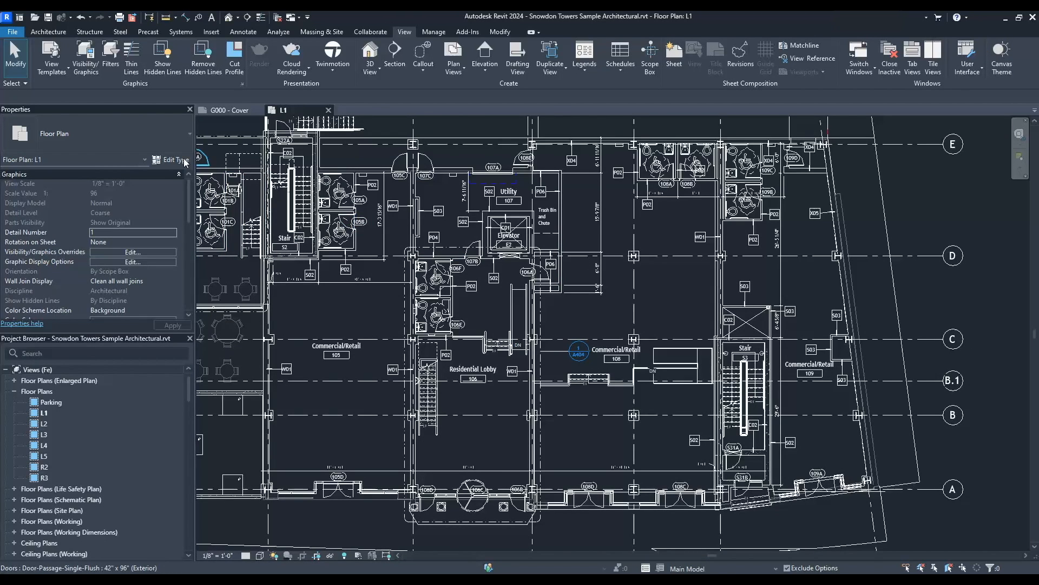
{"action": "left_click", "coordinate": [176, 159]}
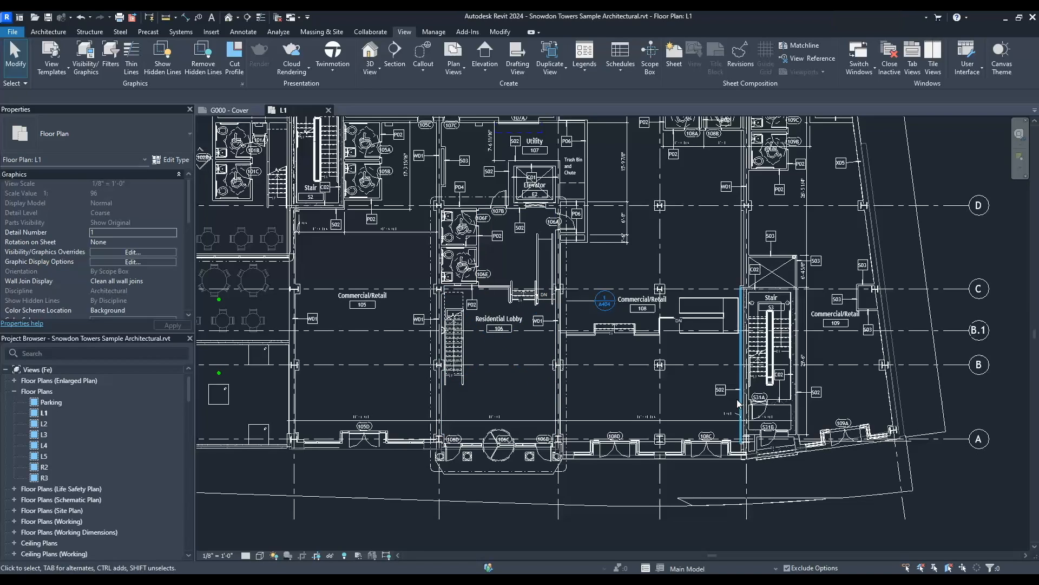
{"action": "left_click_drag", "start_coordinate": [737, 404], "coordinate": [636, 416]}
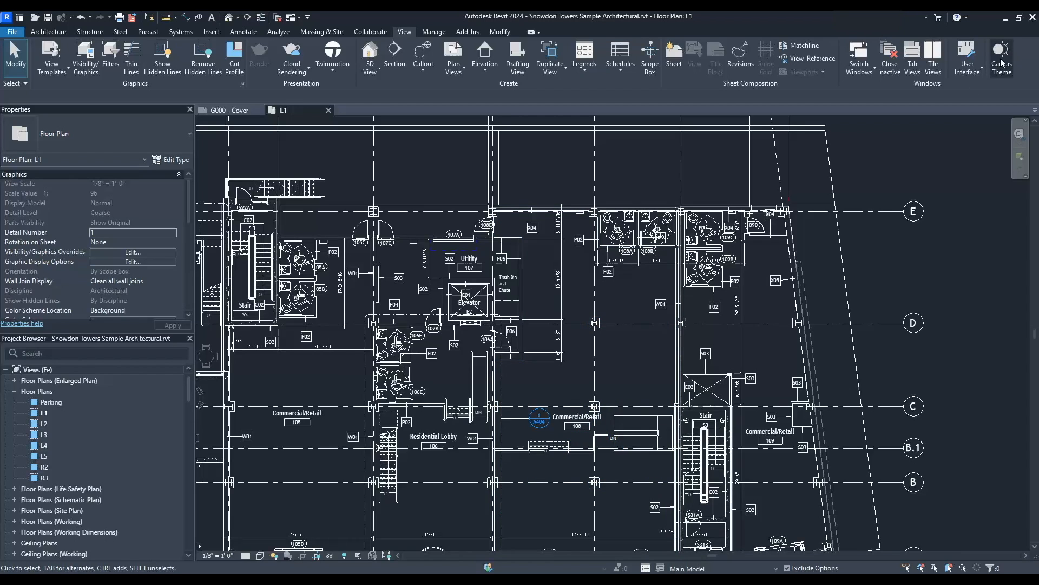
{"action": "mouse_move", "coordinate": [1002, 52]}
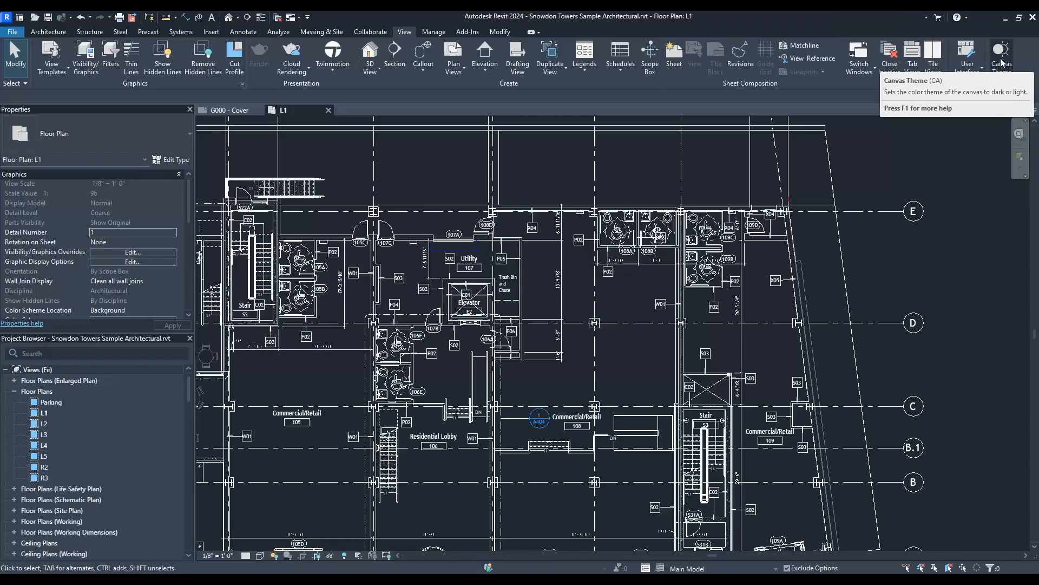